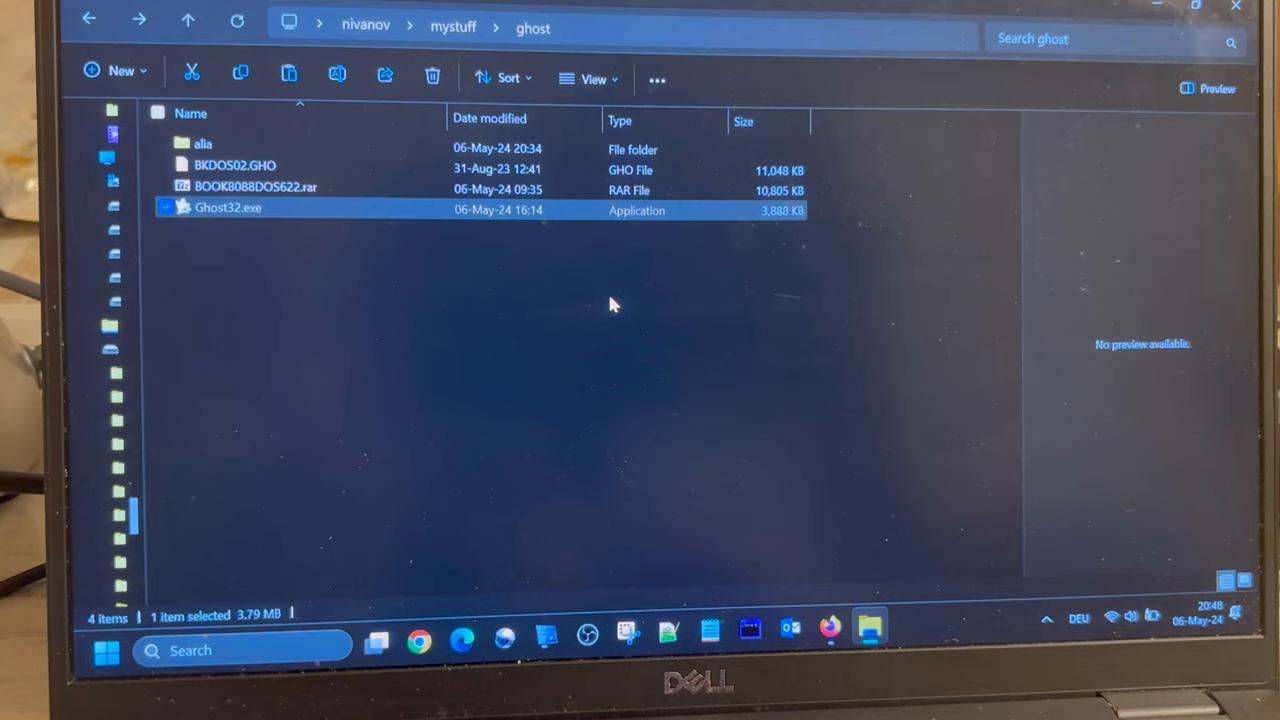
mouse_move(340, 188)
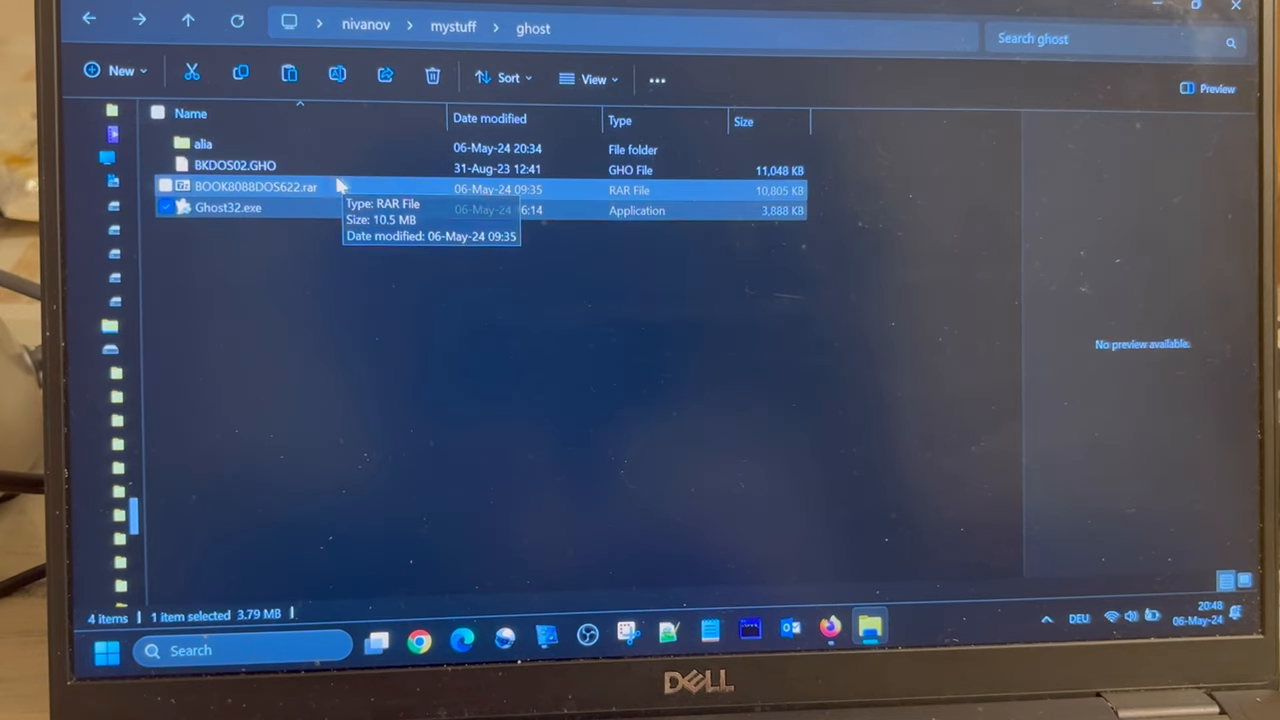
Open BOOK8088DOS622.rar in 7-Zip and select the BKDOS02.GHO image inside it.
double_click(256, 188)
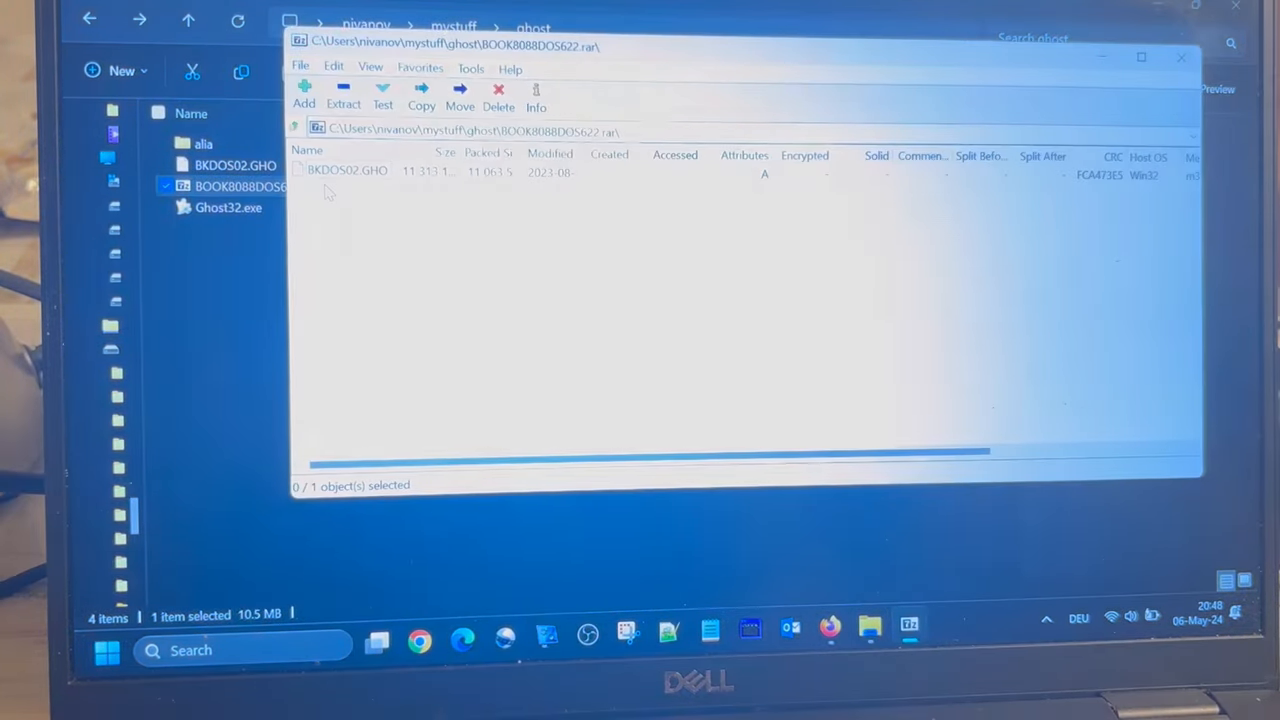
left_click(344, 170)
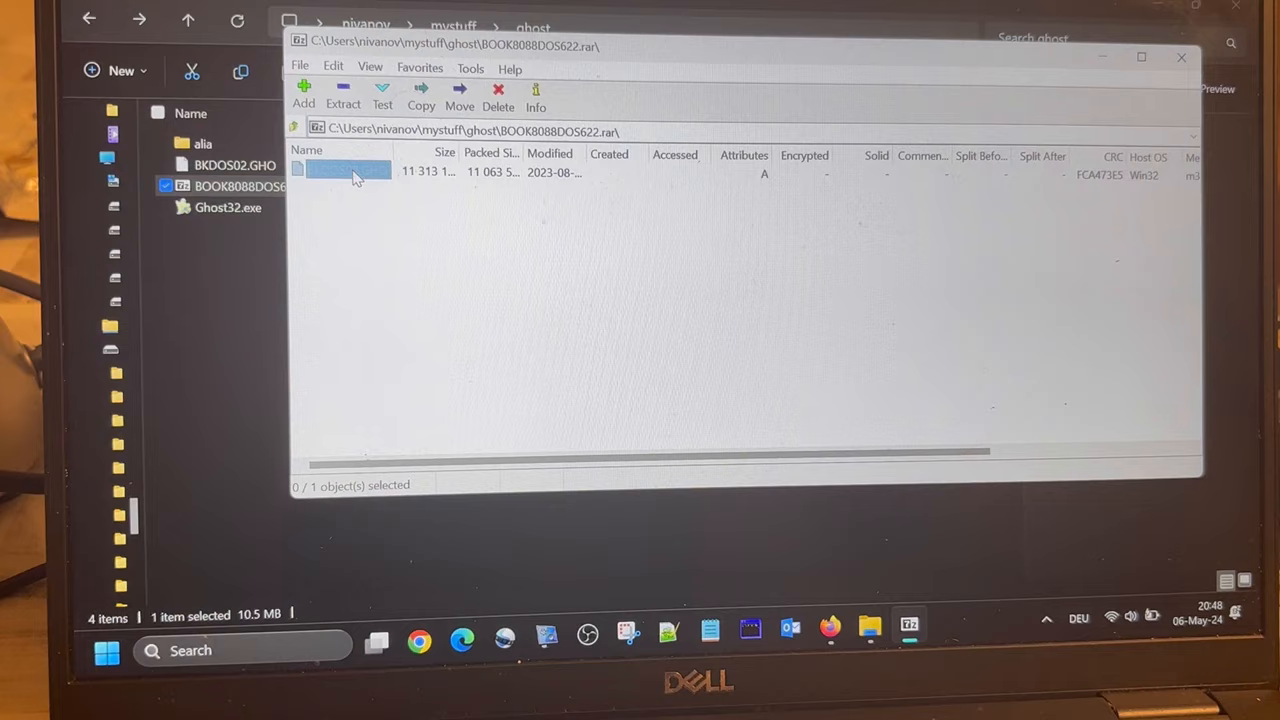
left_click(344, 170)
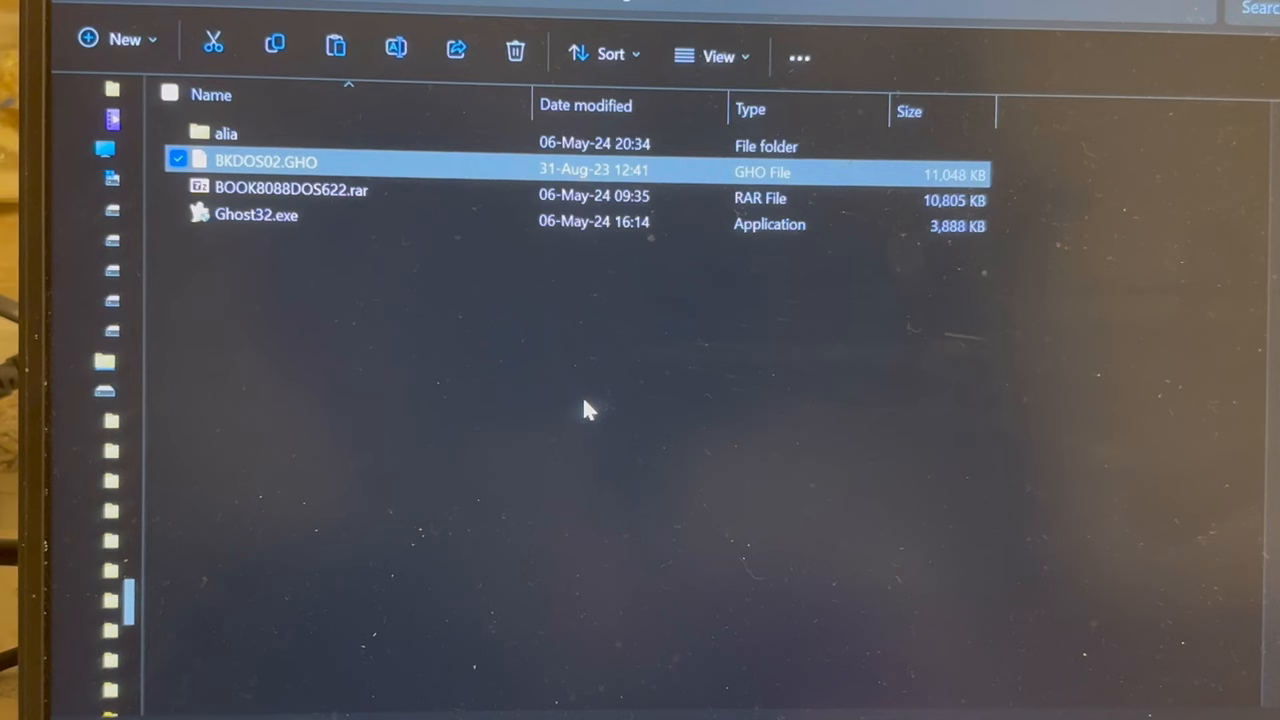
mouse_move(1028, 700)
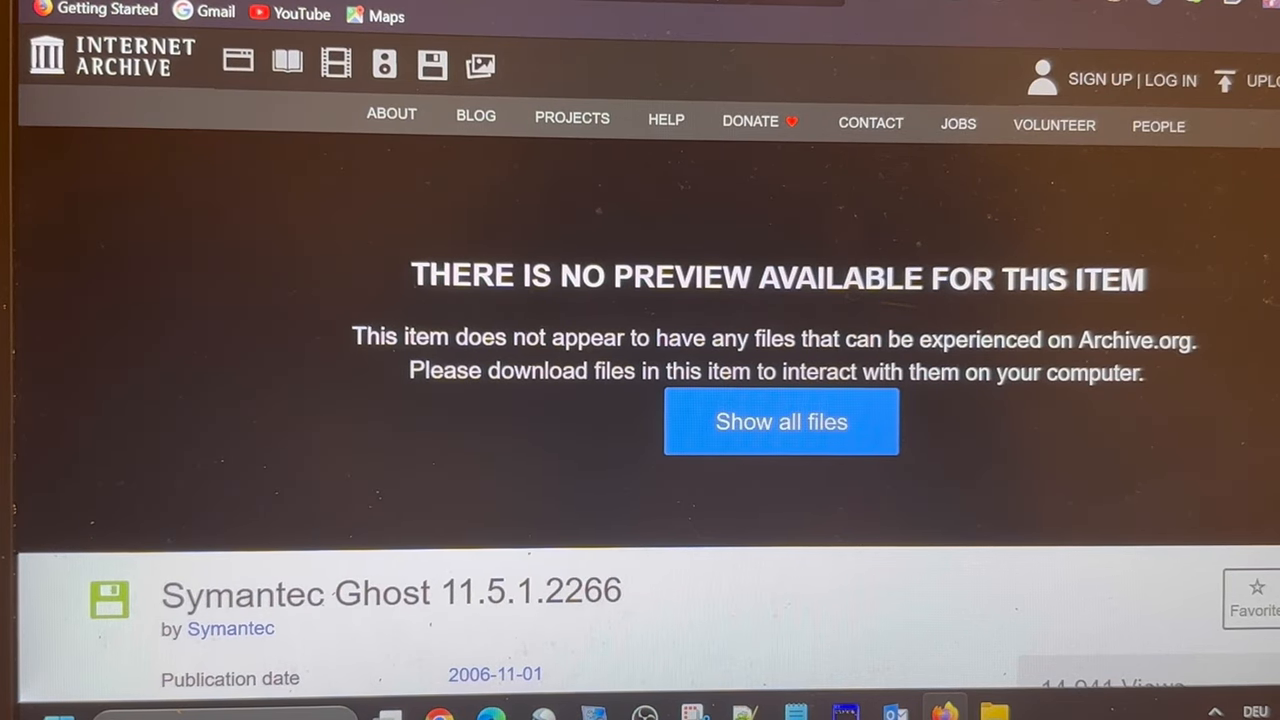
Show the Windows executable downloads for Ghost 11.5.1.2266 and download Ghost32.exe.
scroll("down", 3)
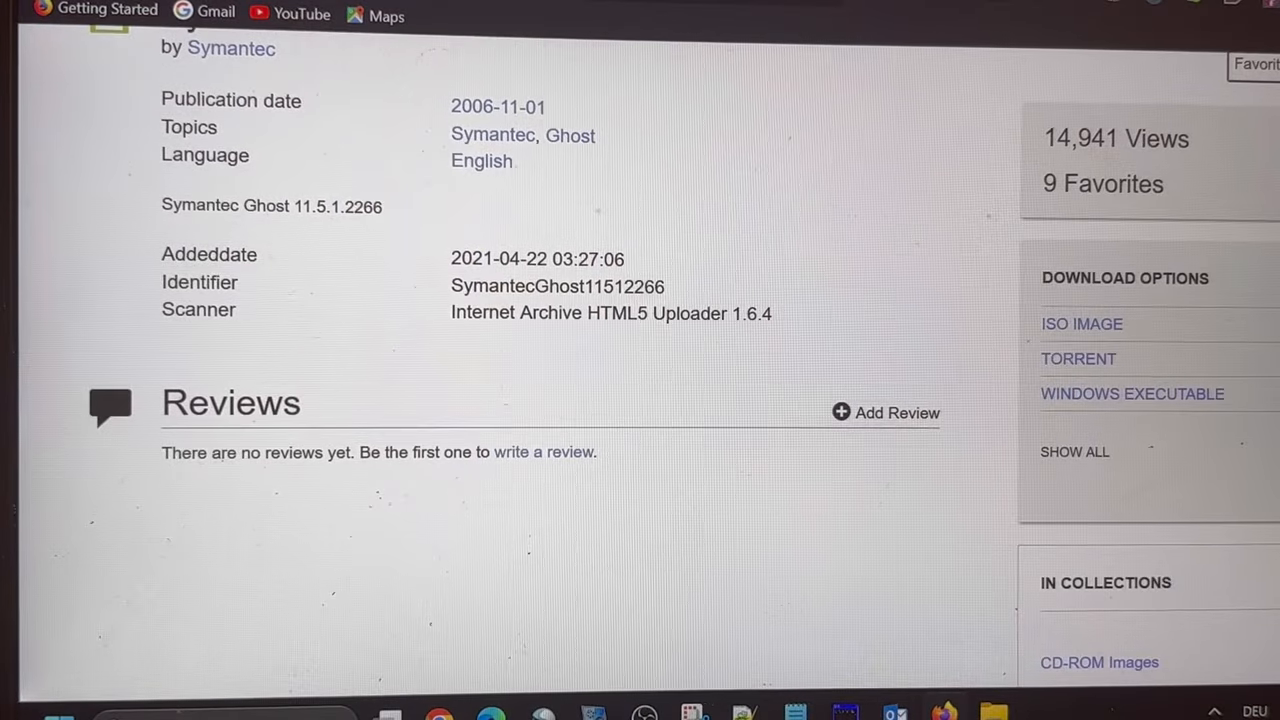
mouse_move(1160, 398)
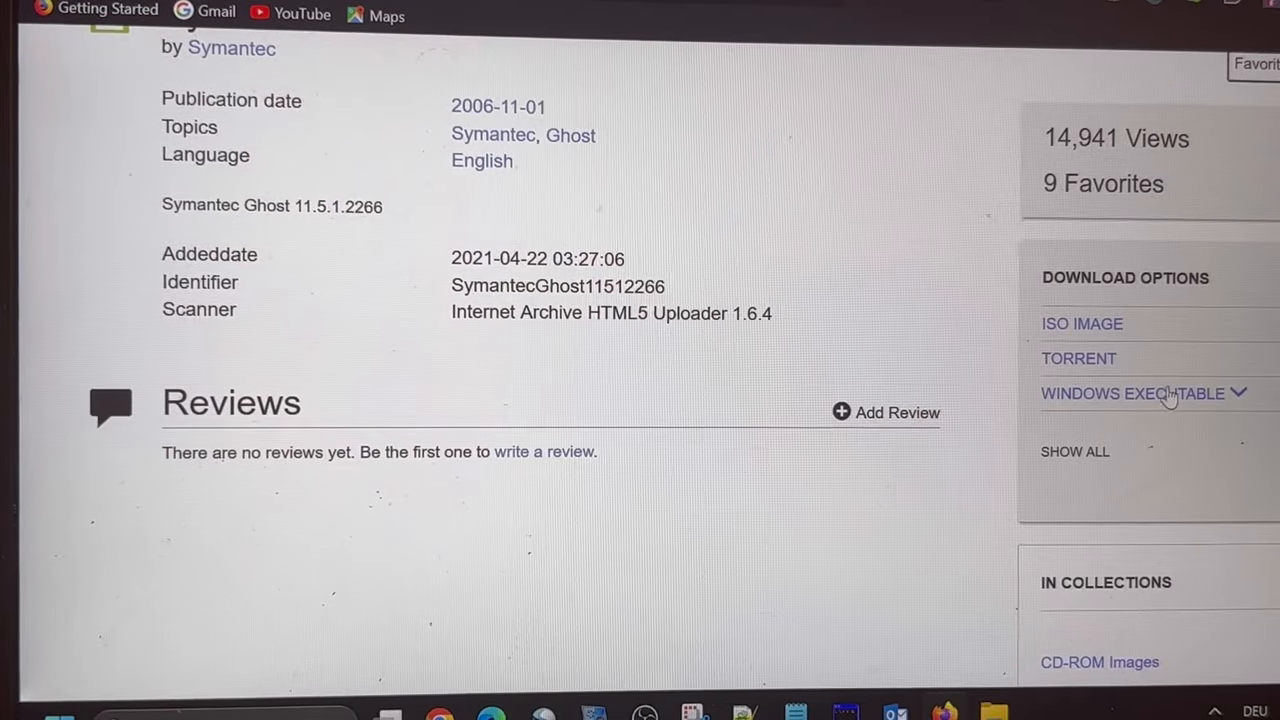
left_click(1138, 392)
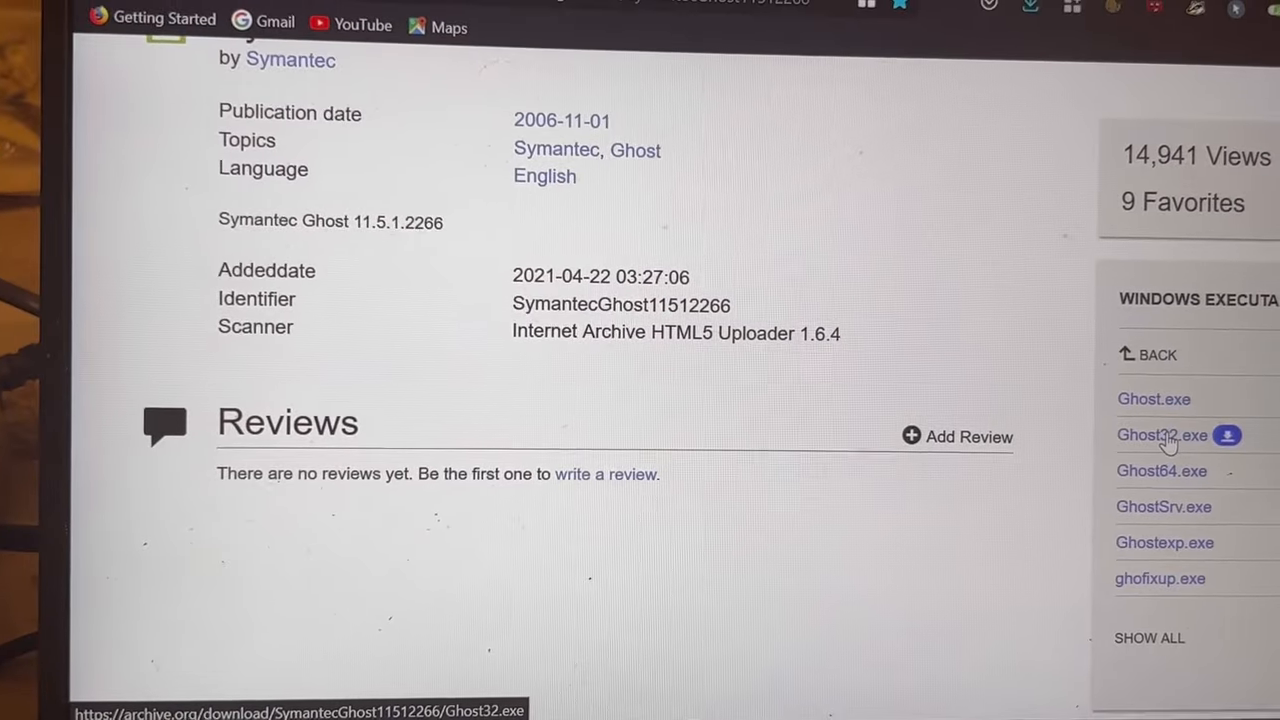
left_click(1152, 436)
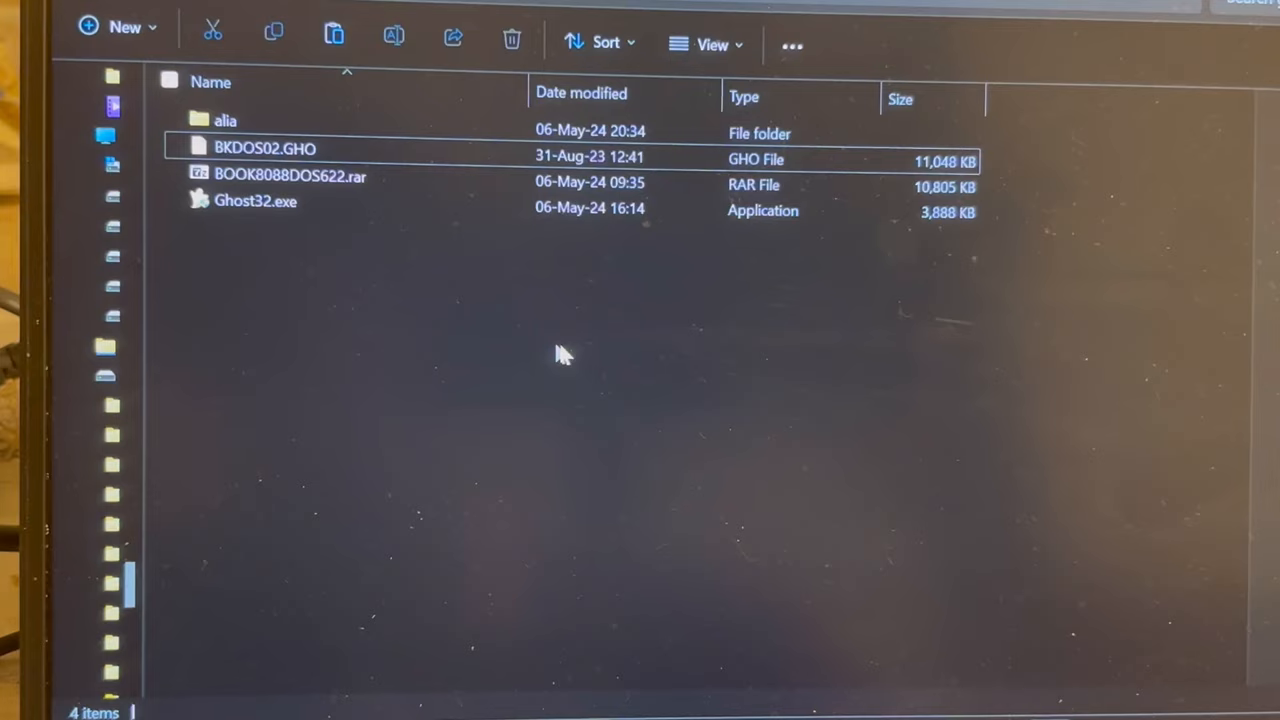
Launch Ghost32.exe from the ghost folder and approve the User Account Control prompt.
left_click(256, 200)
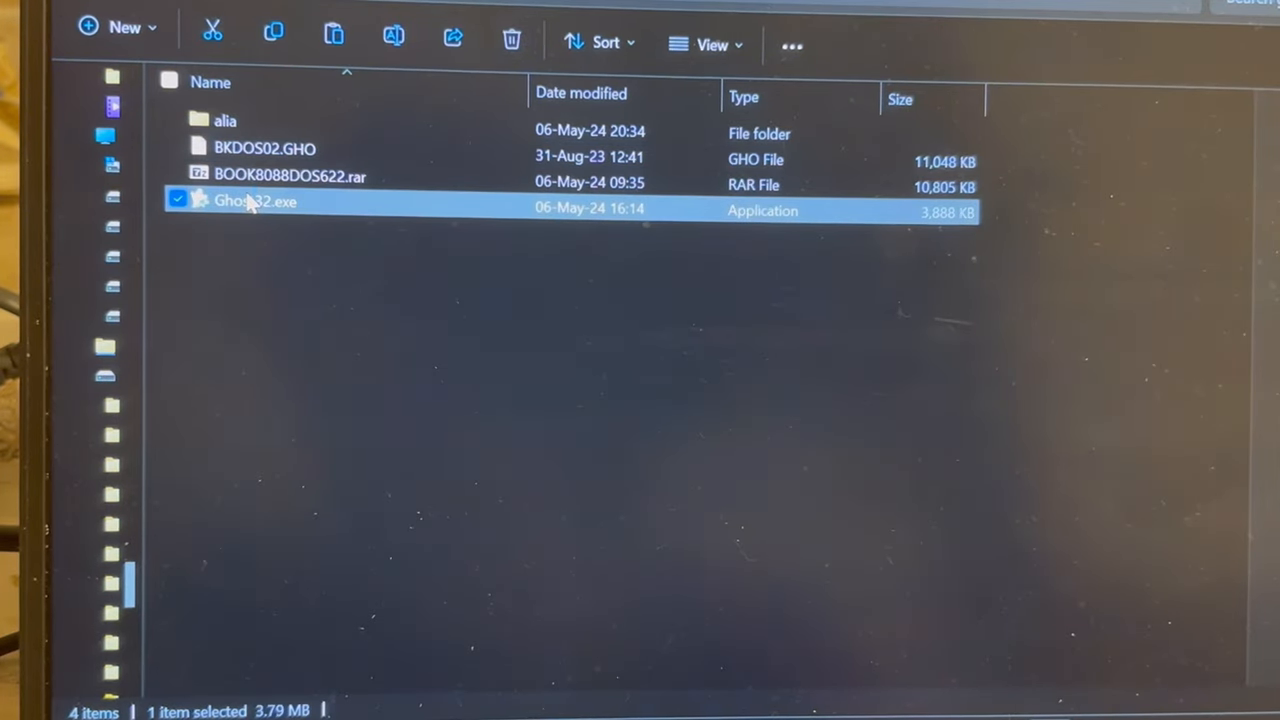
double_click(250, 200)
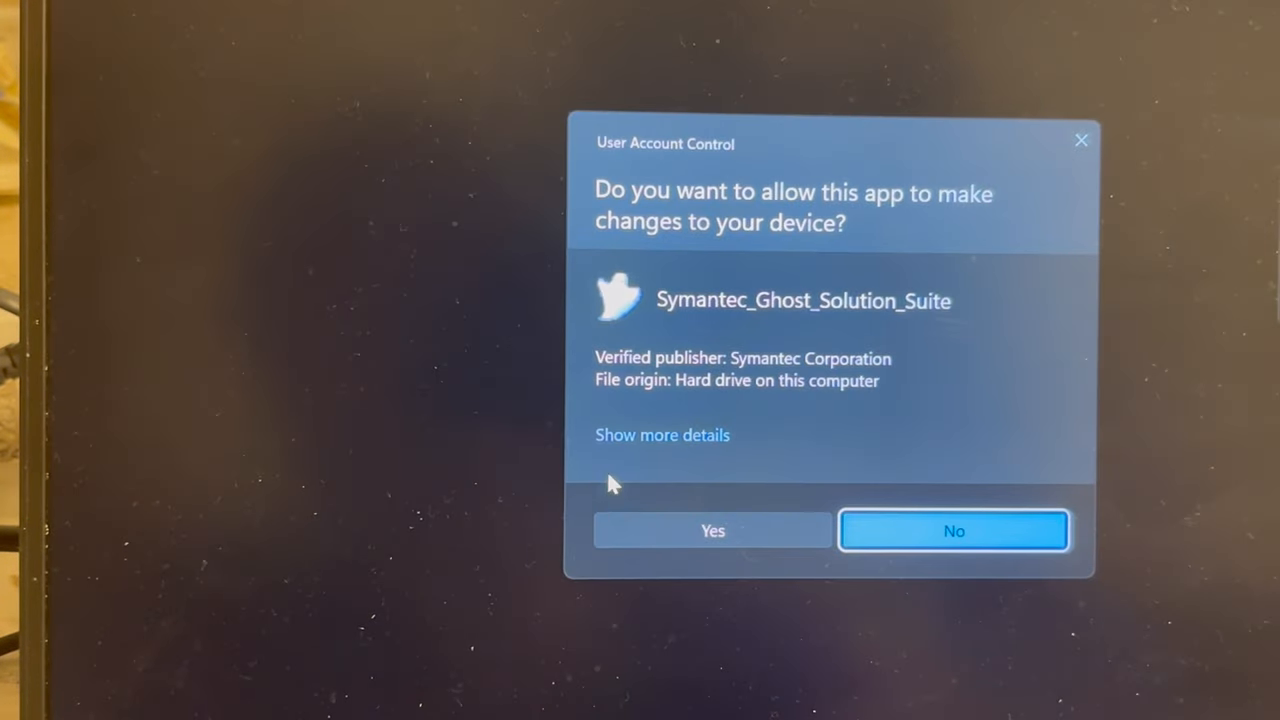
left_click(712, 530)
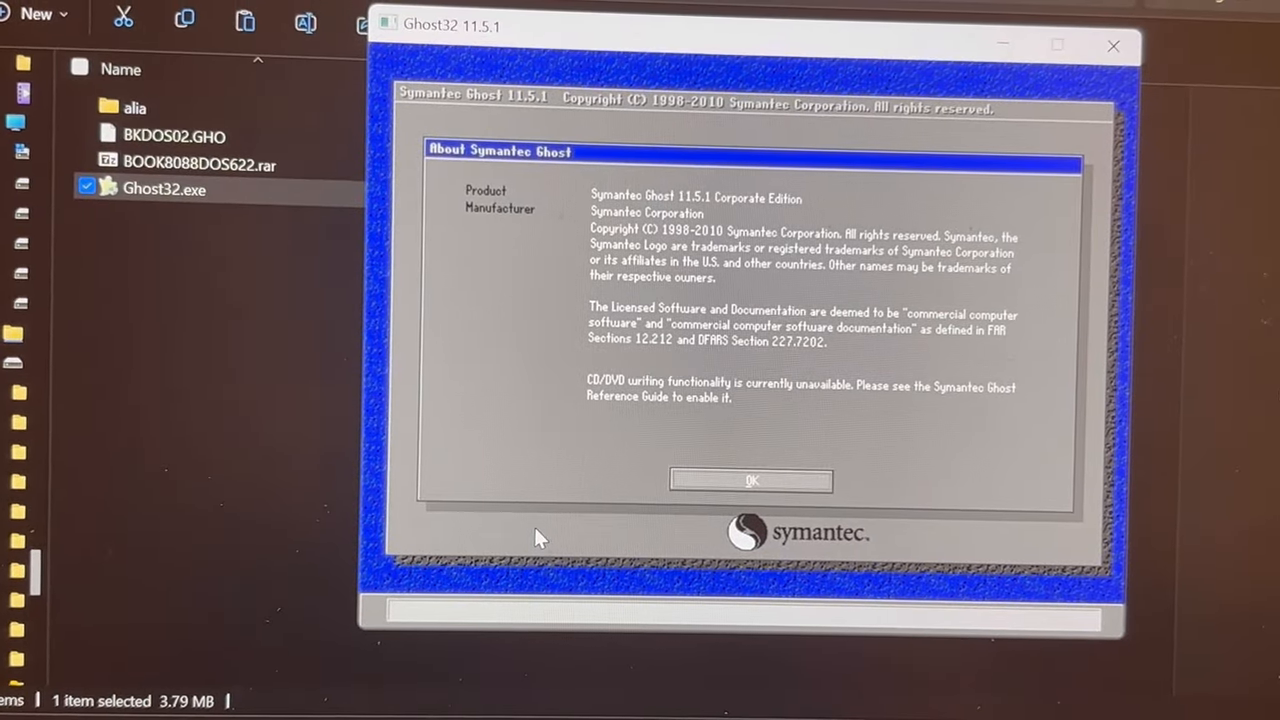
Dismiss the About box and begin a Local > Disk > From Image restore.
left_click(750, 480)
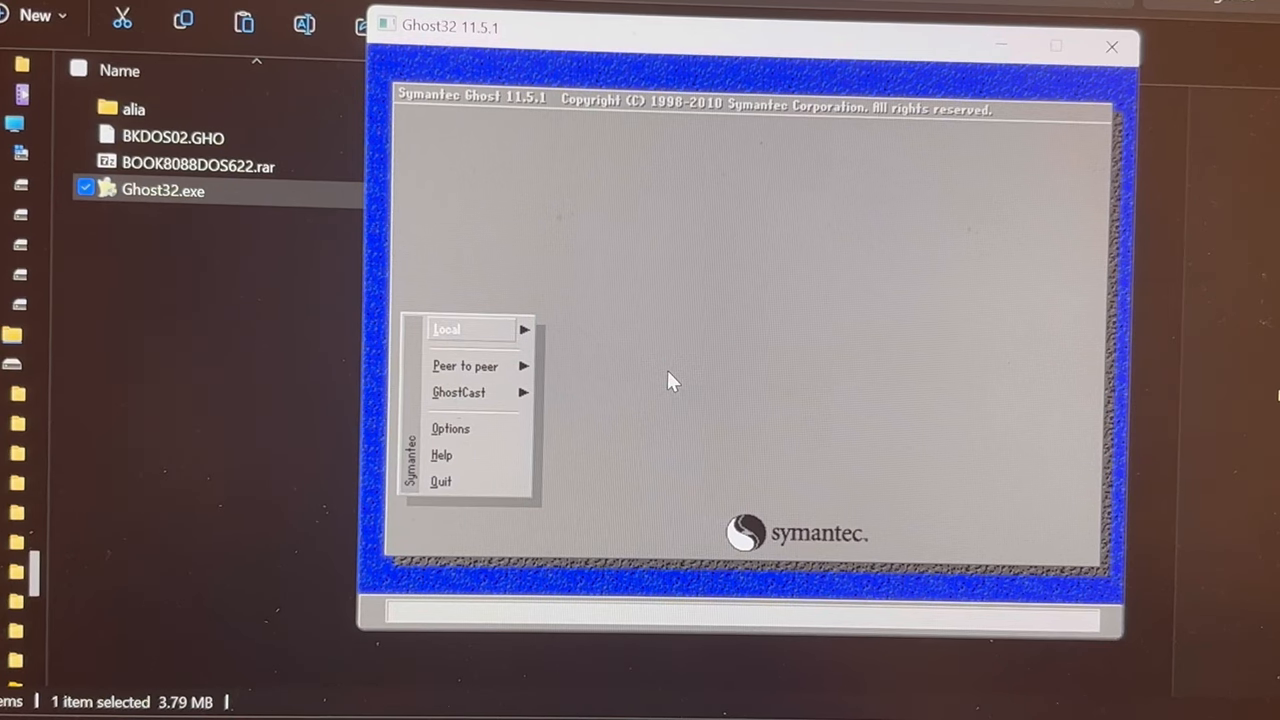
mouse_move(624, 378)
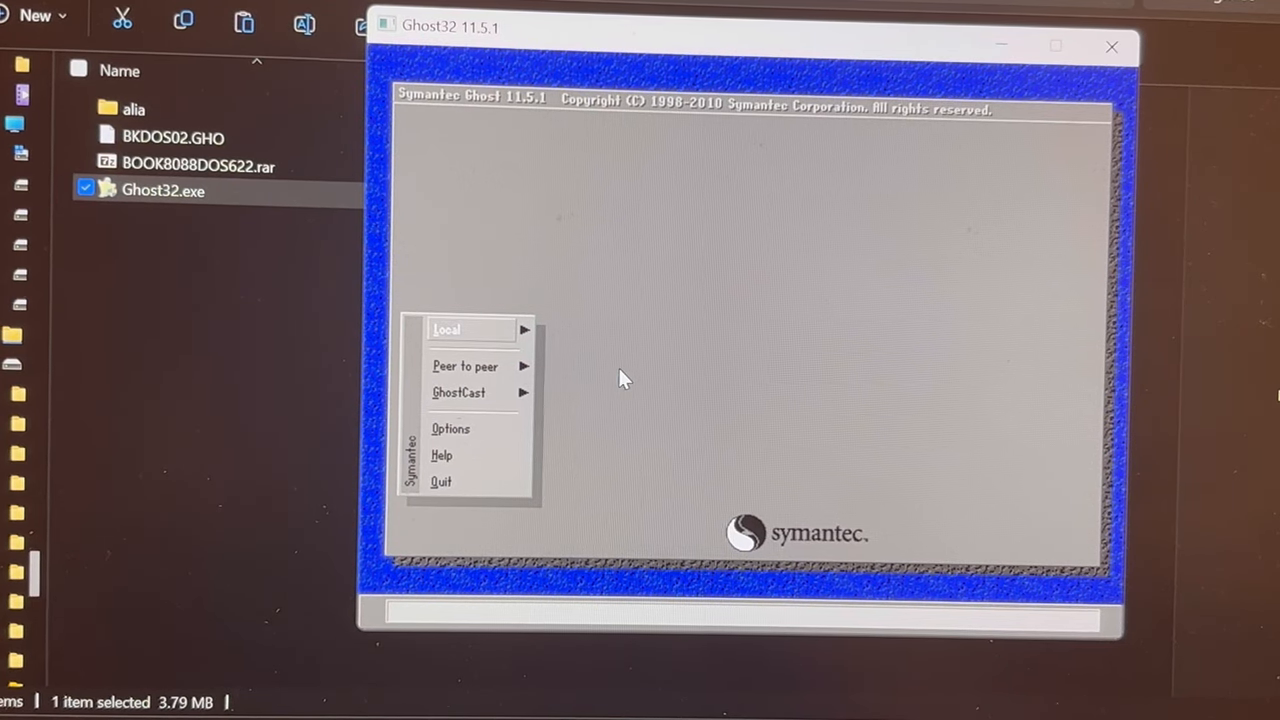
mouse_move(446, 330)
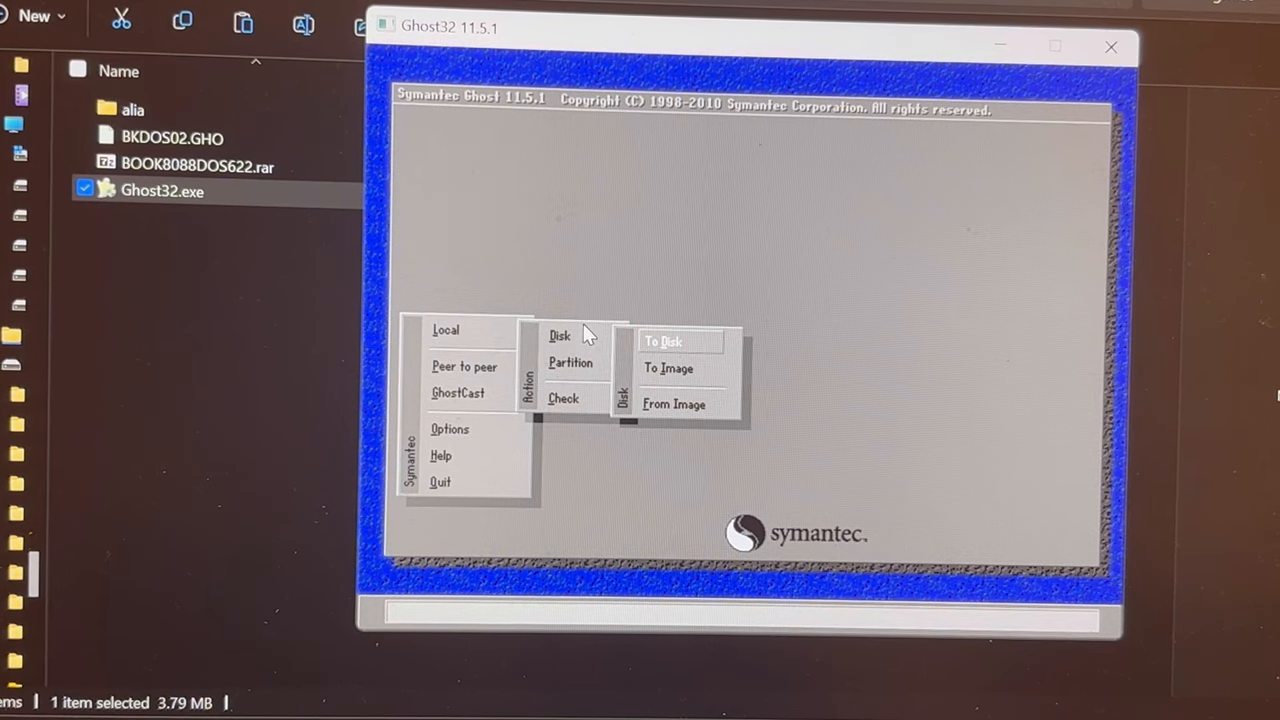
mouse_move(676, 404)
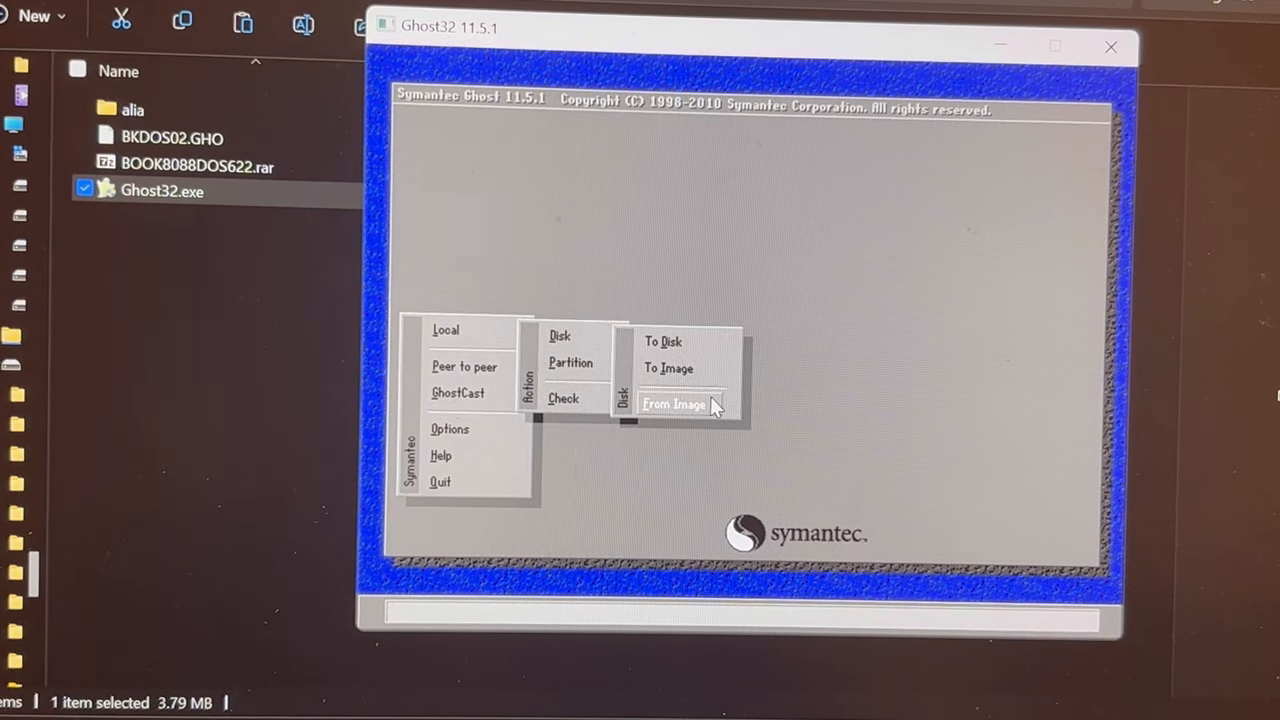
left_click(676, 404)
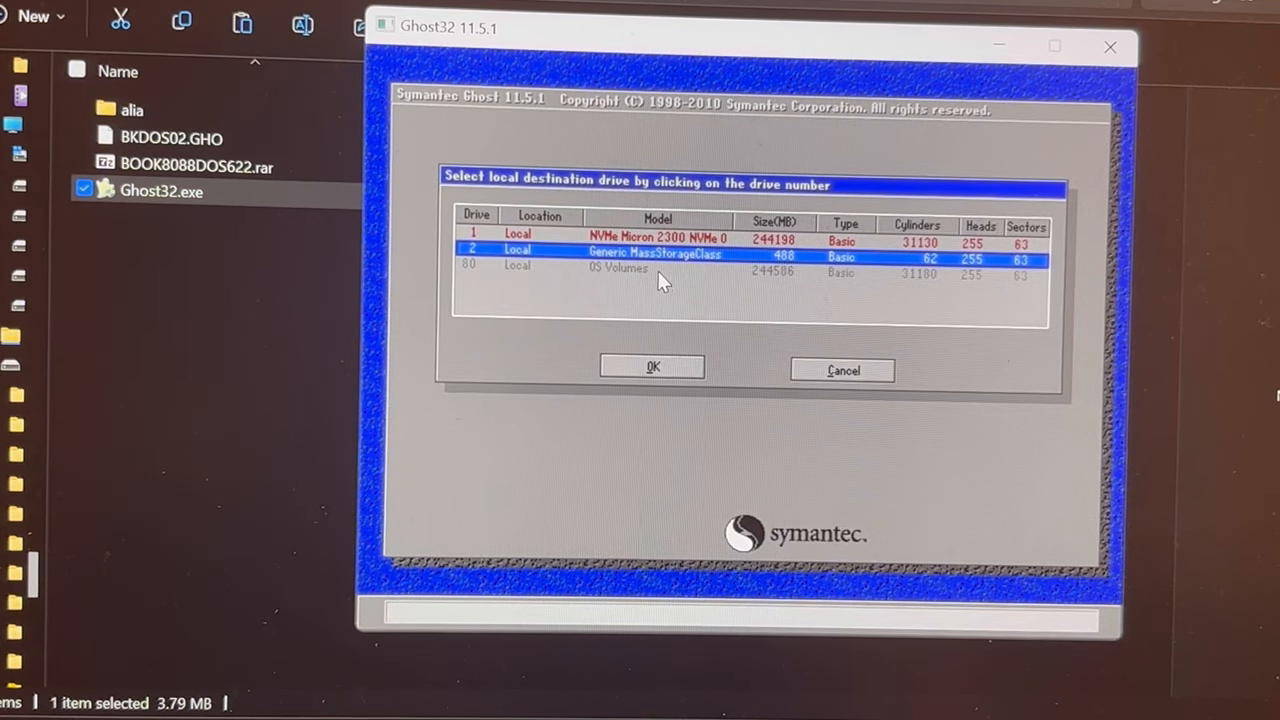
Select drive 2, the 488 MB Generic MassStorageClass disk, as destination and confirm it.
left_click(658, 238)
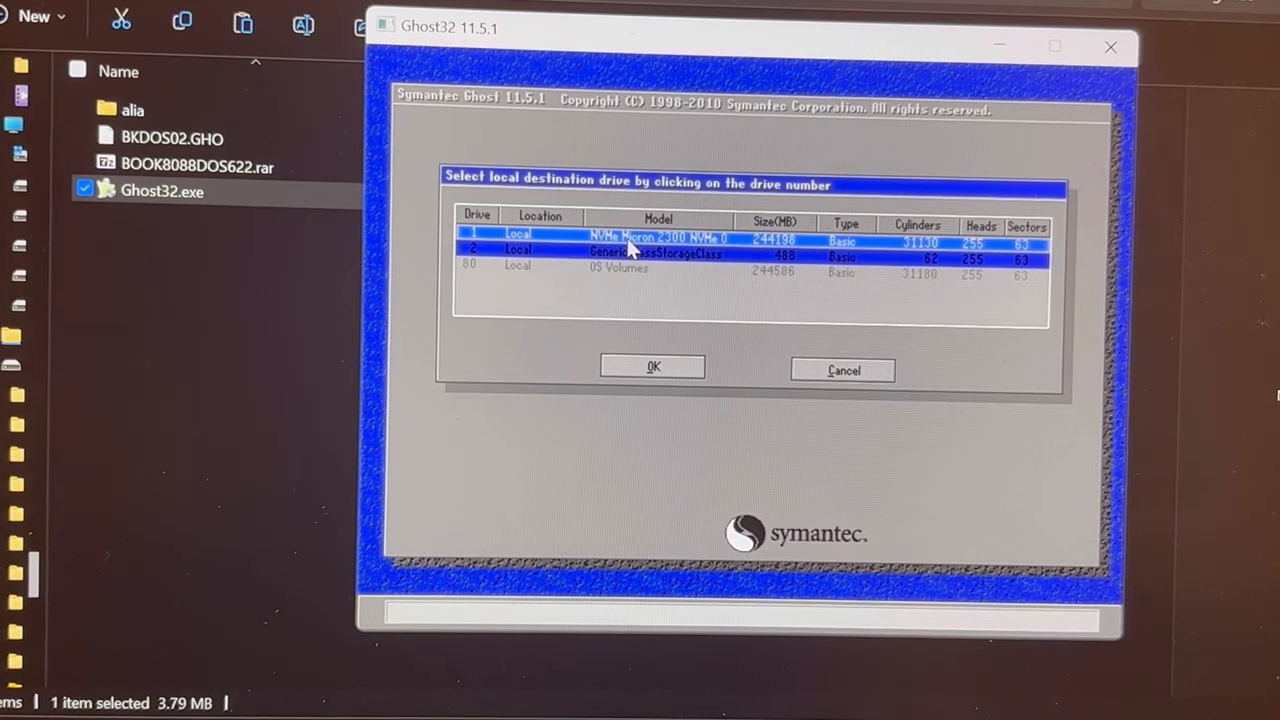
left_click(668, 252)
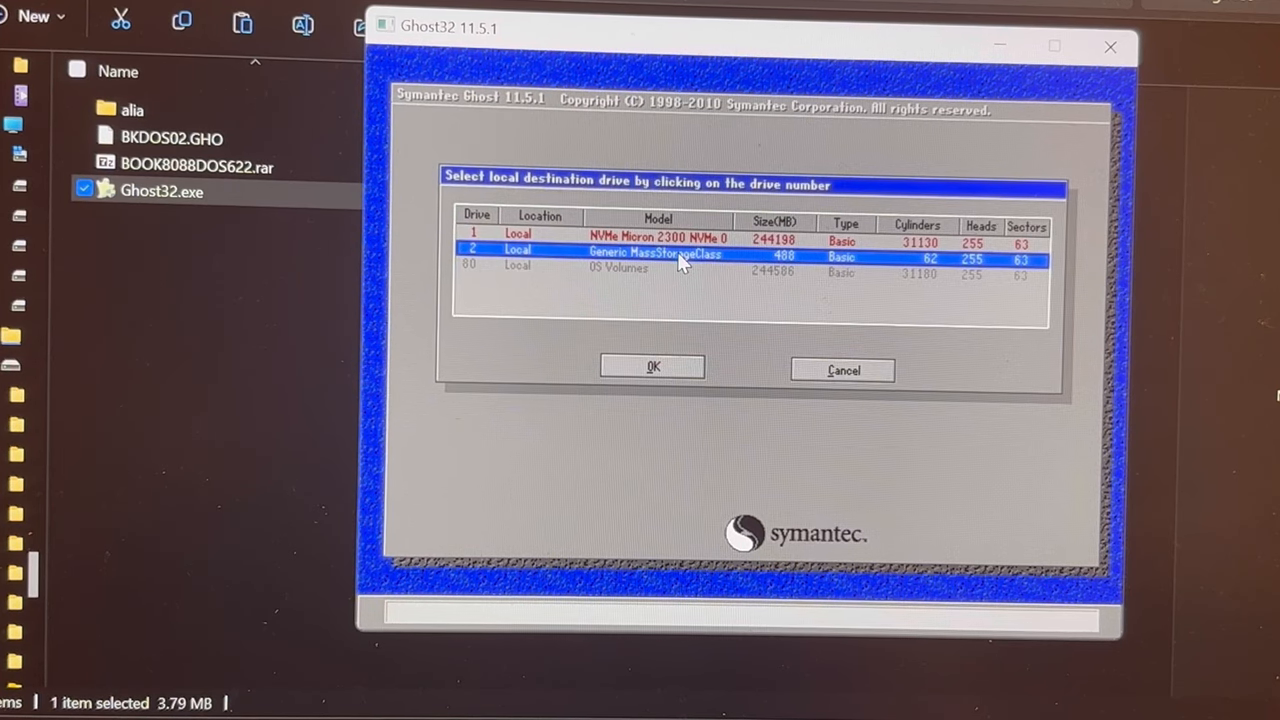
mouse_move(810, 272)
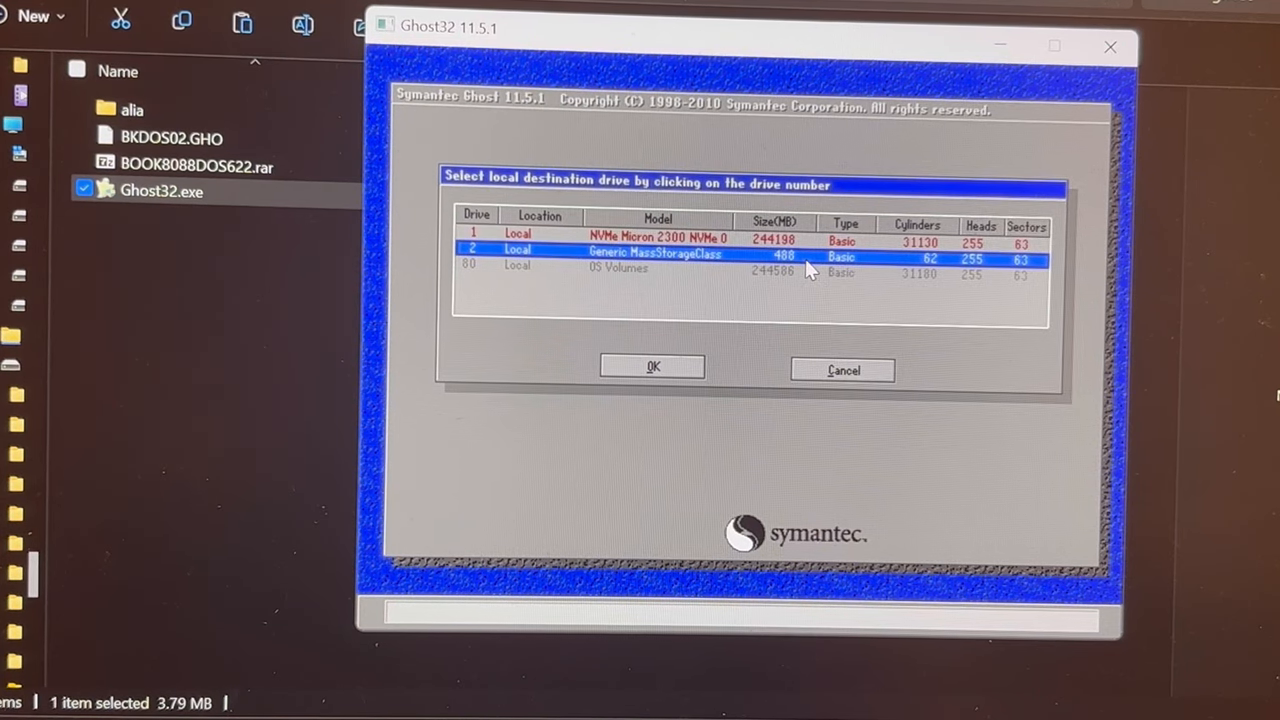
left_click(650, 236)
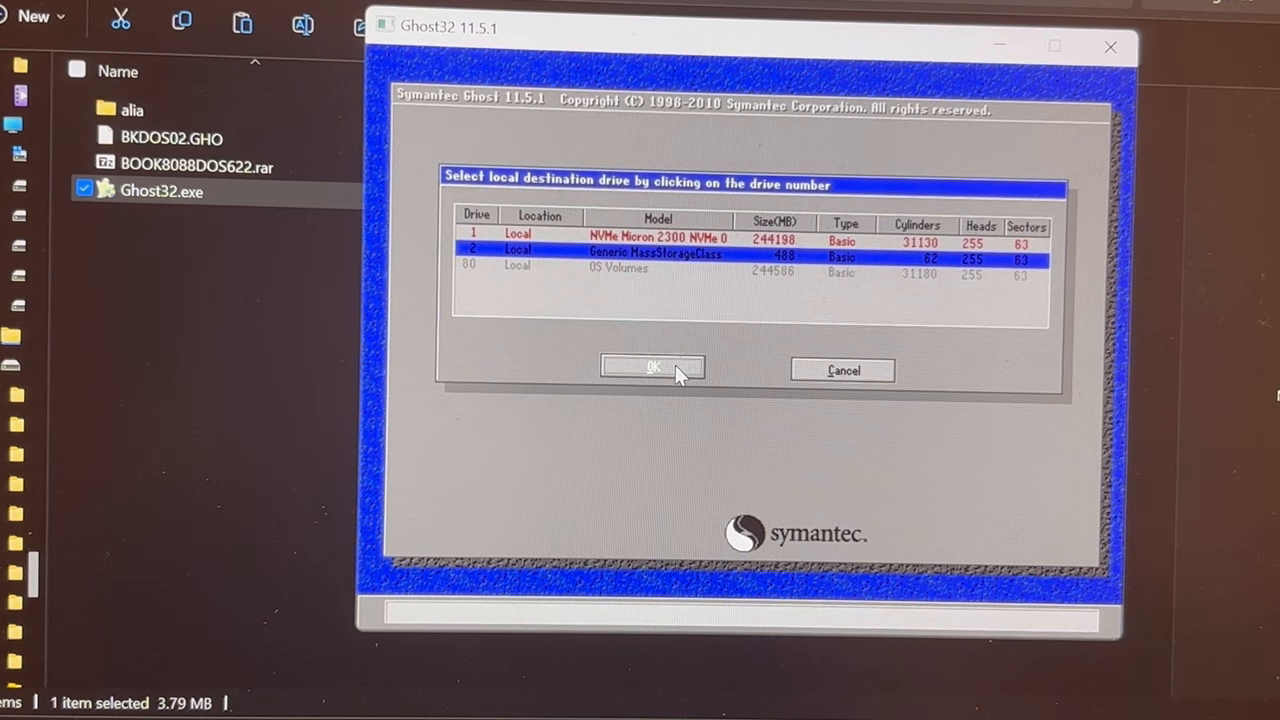
left_click(652, 368)
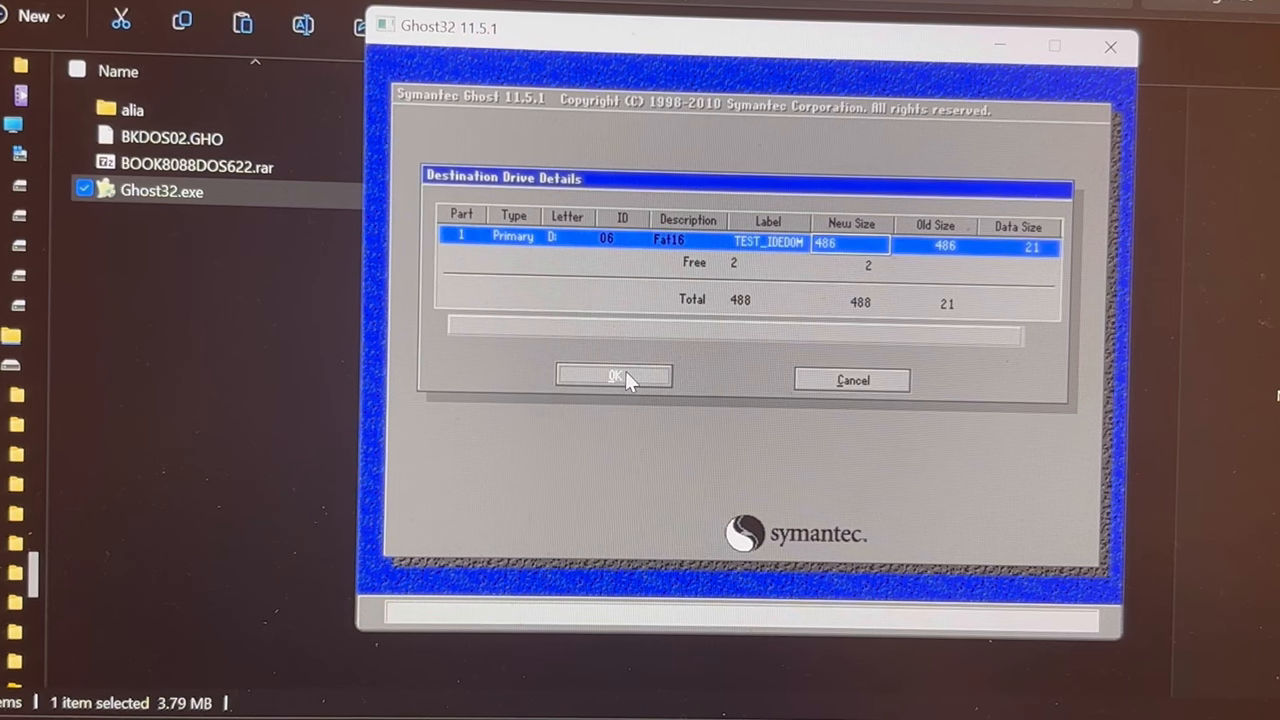
mouse_move(840, 384)
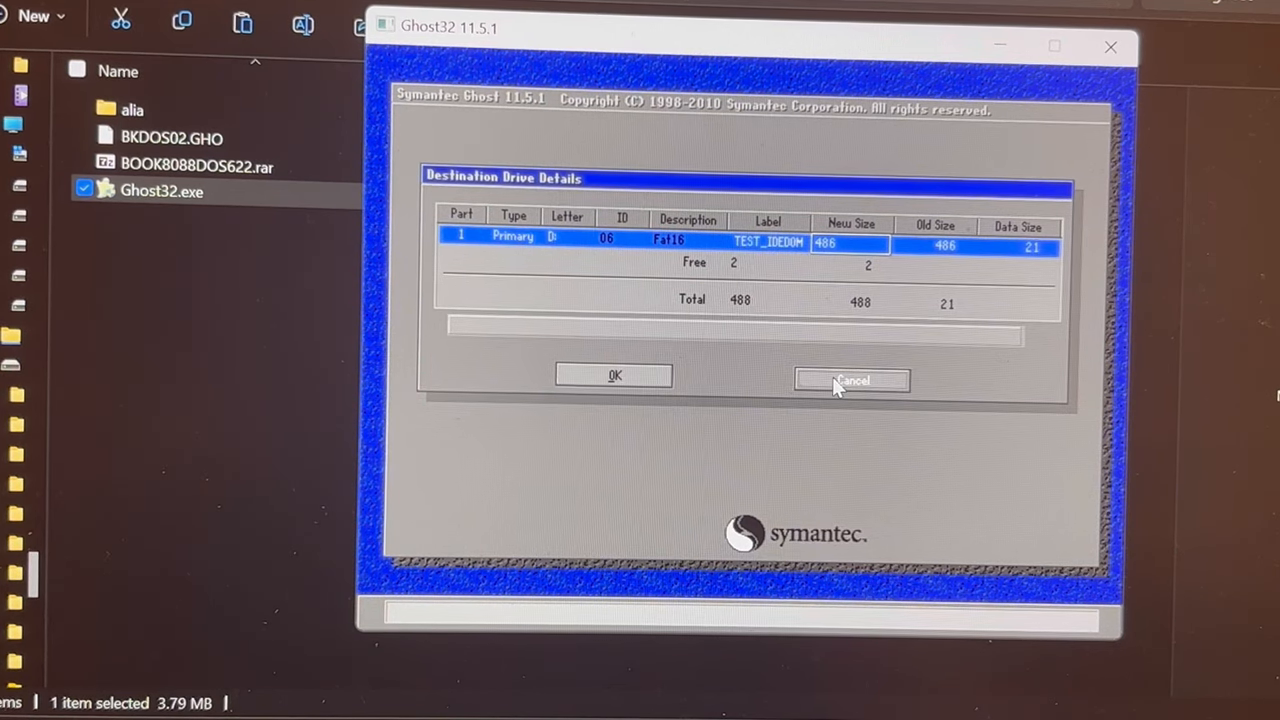
mouse_move(728, 388)
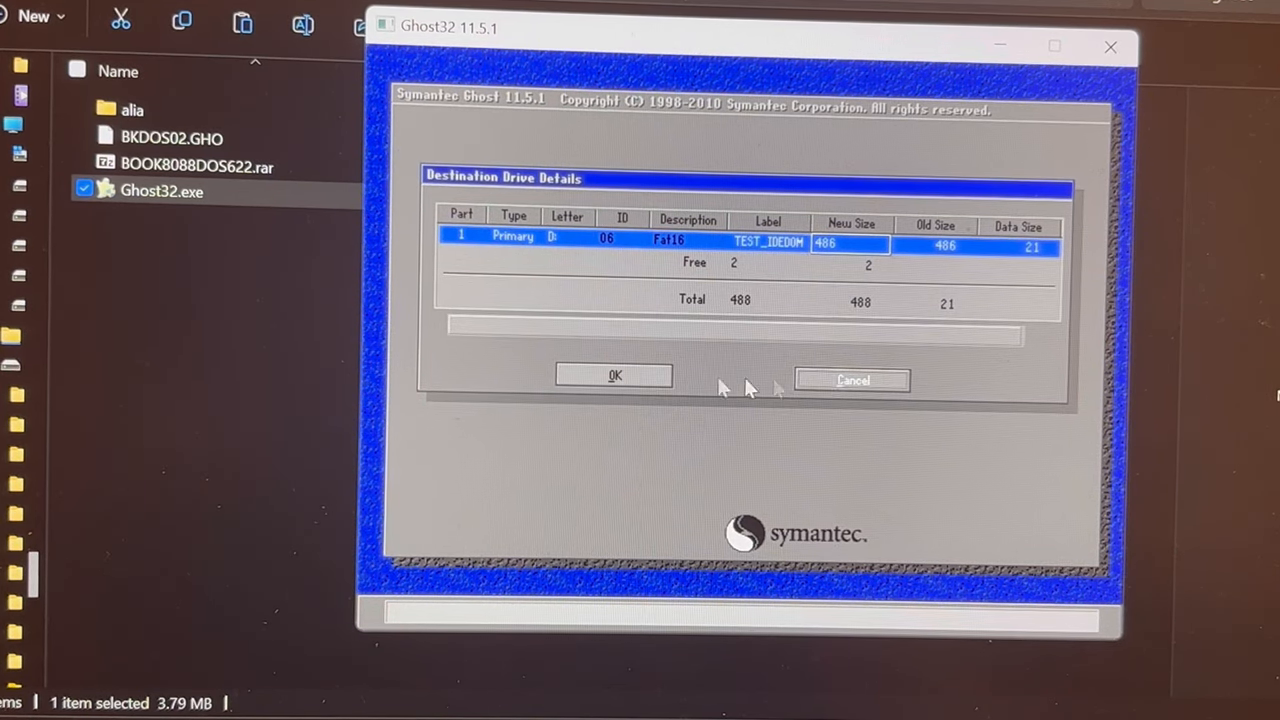
Accept the destination partition details and confirm overwriting to start restoring BKDOS02.GHO.
left_click(612, 376)
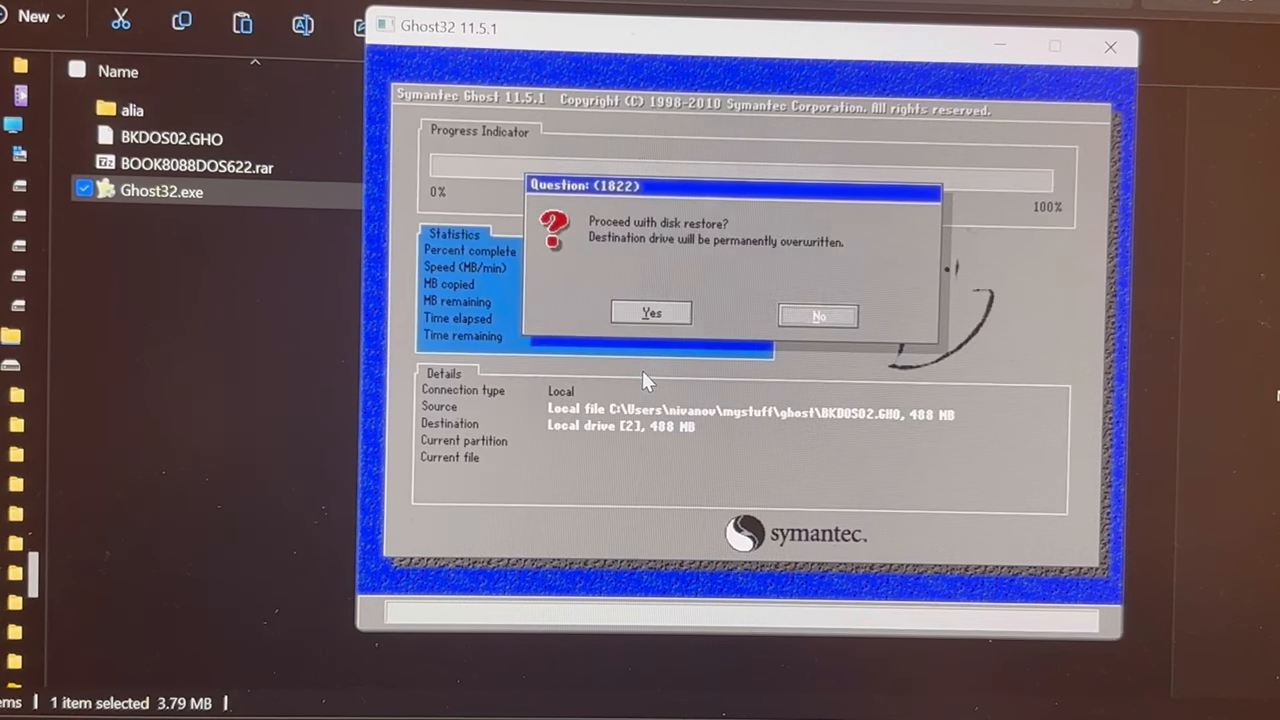
mouse_move(672, 340)
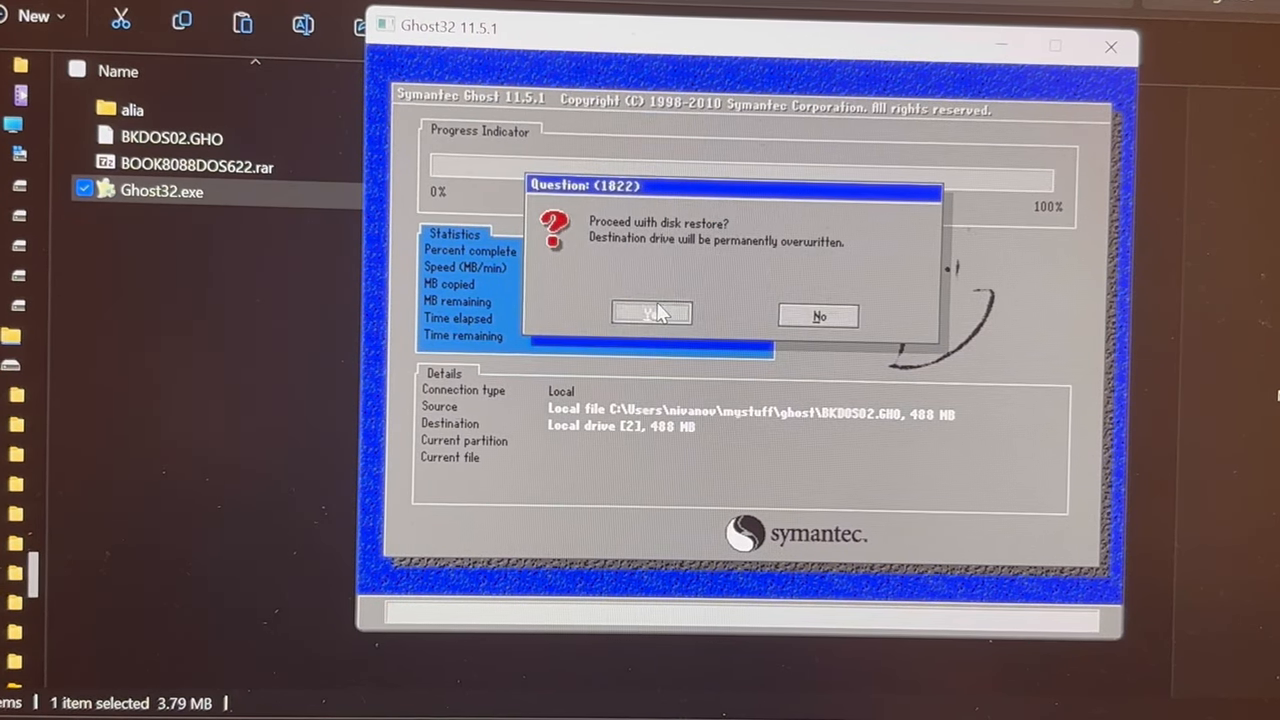
left_click(652, 312)
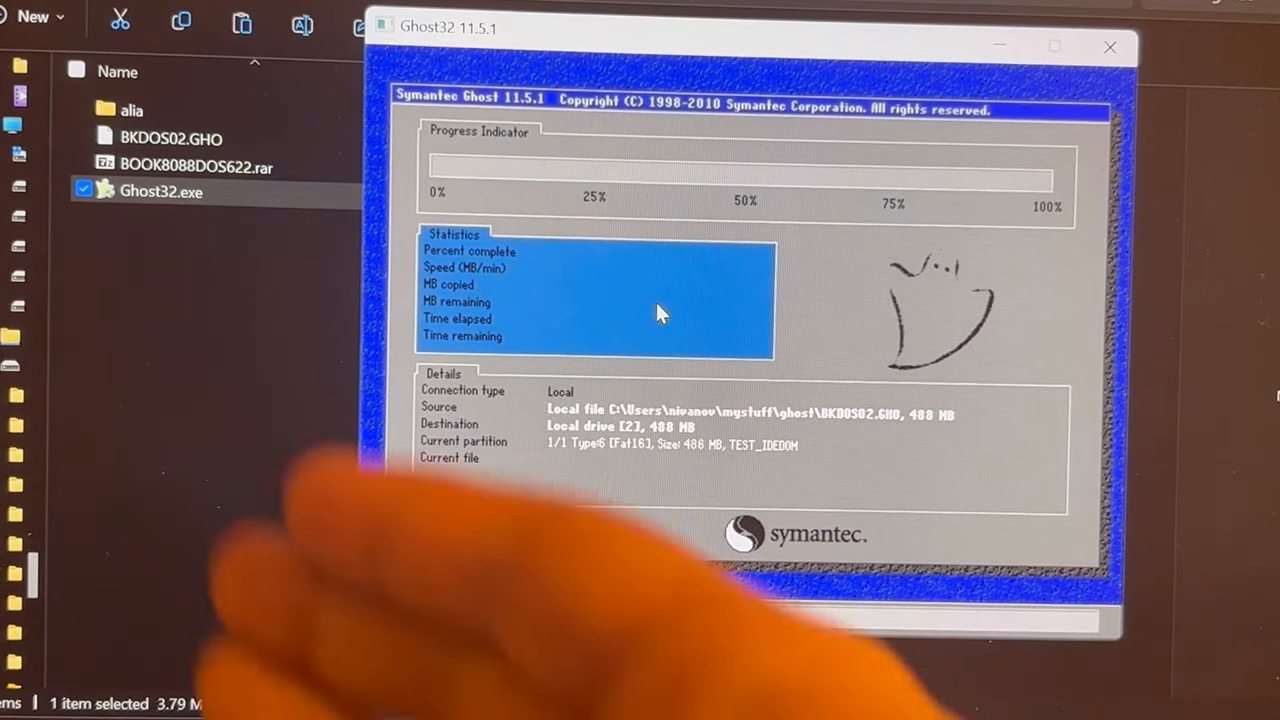